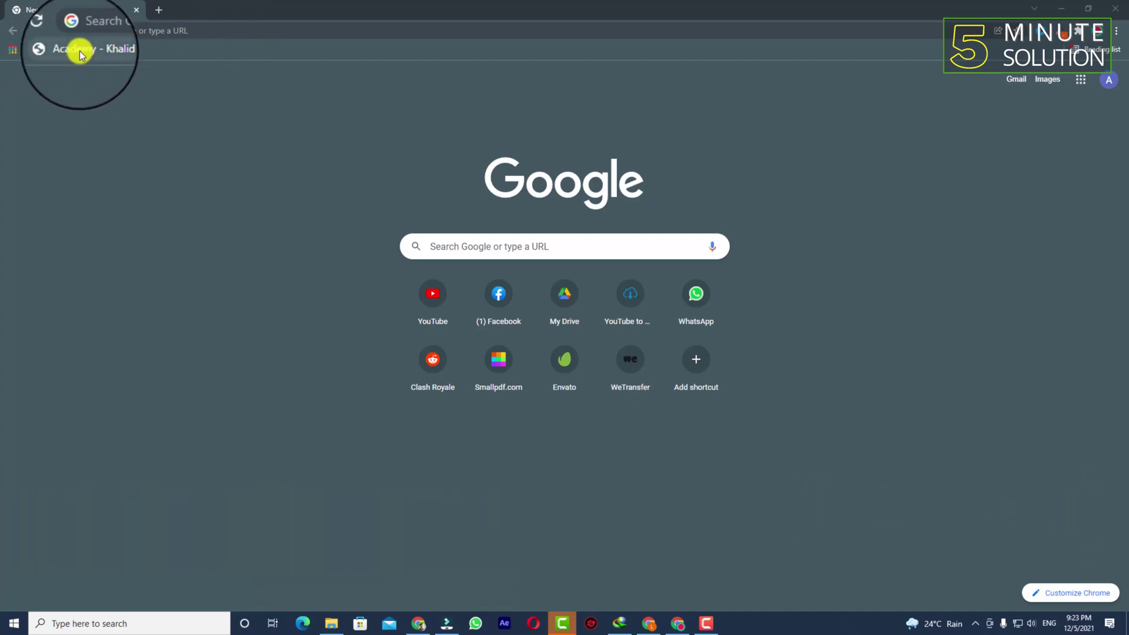
- Bring up the context menu for the 'Academy - Khalid Farhan' bookmark to edit it
{"action": "right_click", "coordinate": [72, 64]}
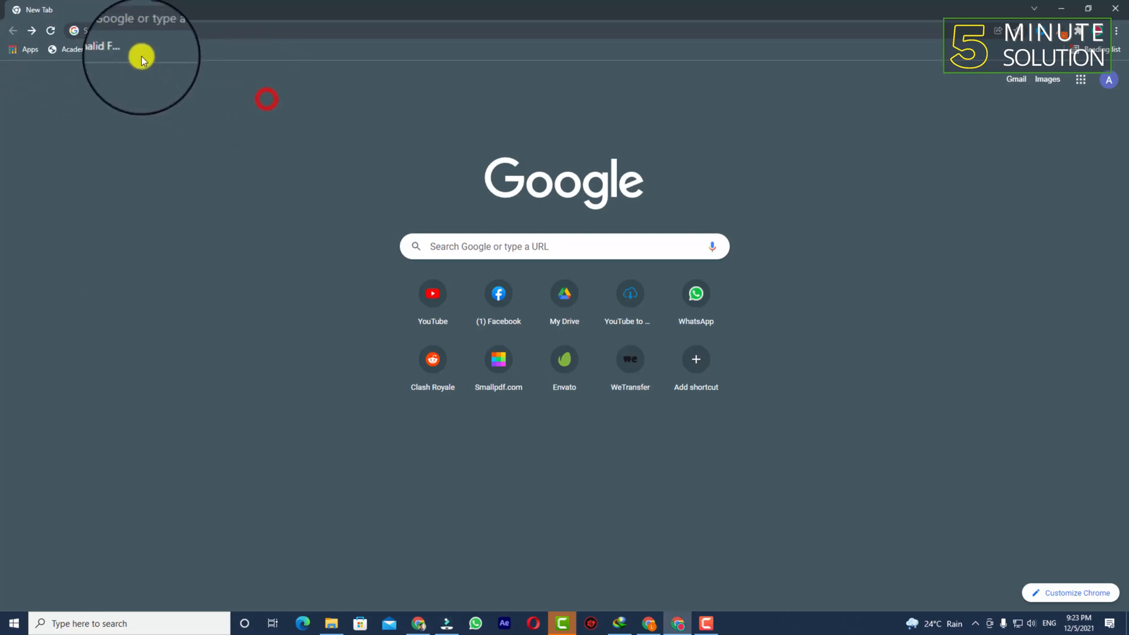
{"action": "right_click", "coordinate": [101, 46]}
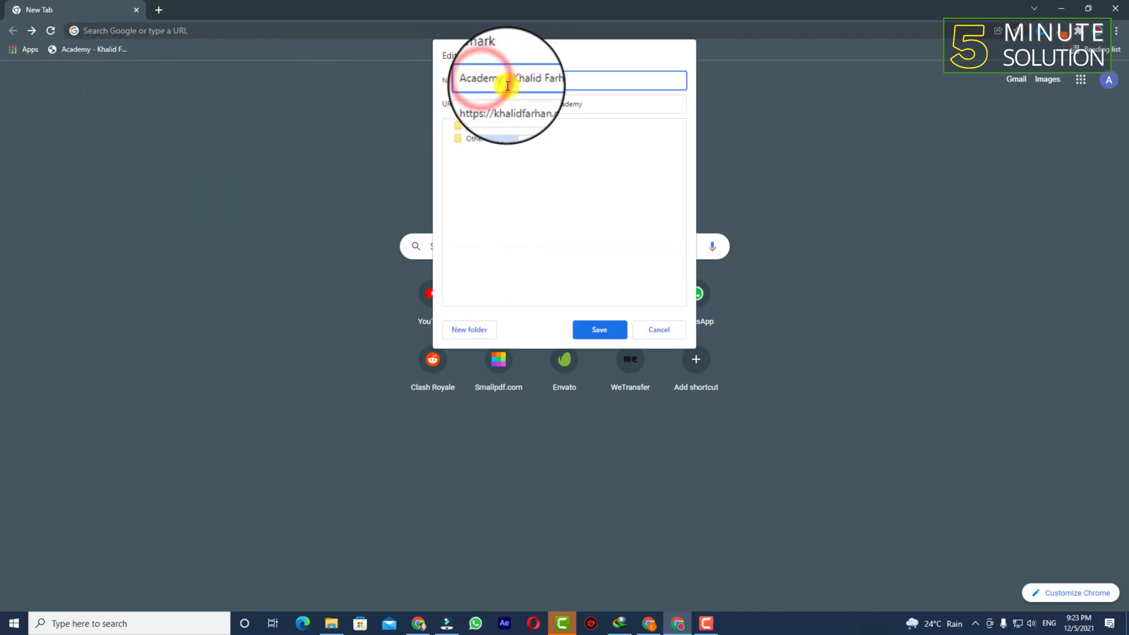
- Replace the bookmark name 'Academy - Khalid Farhan' with 'Digital Marketing'
{"action": "triple_click", "coordinate": [565, 79]}
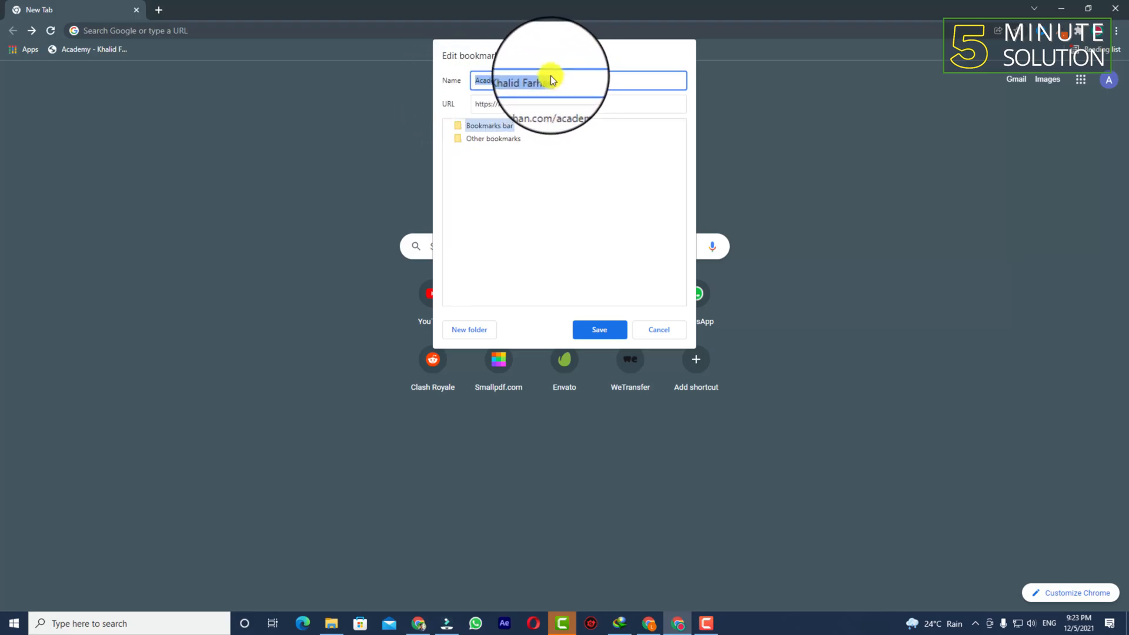
{"action": "left_click", "coordinate": [504, 80]}
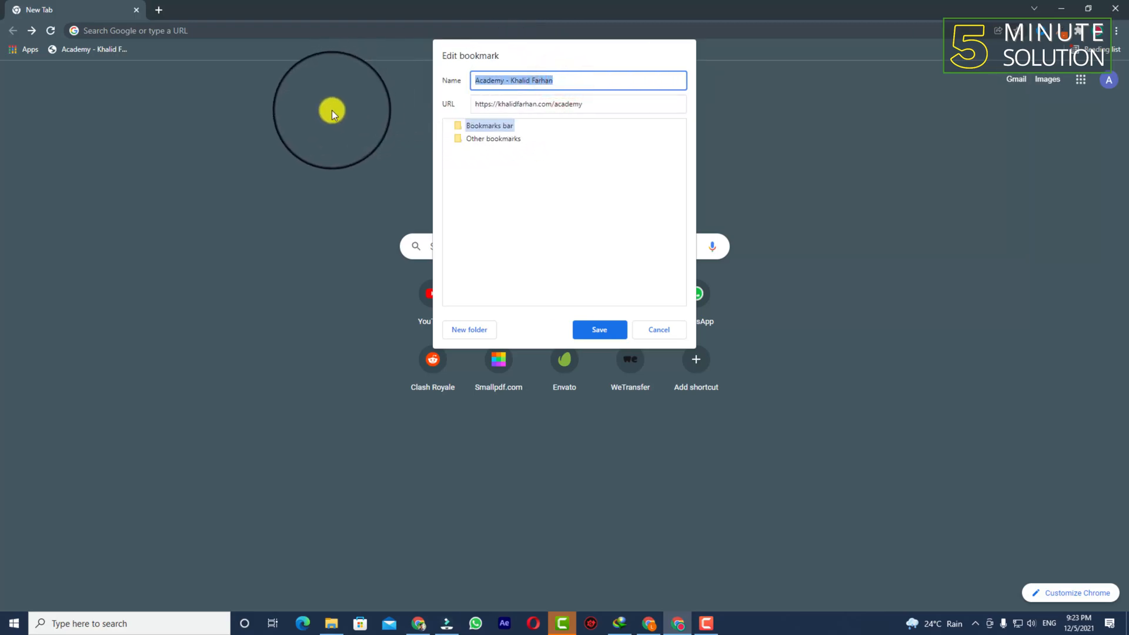
{"action": "type", "text": "Digi"}
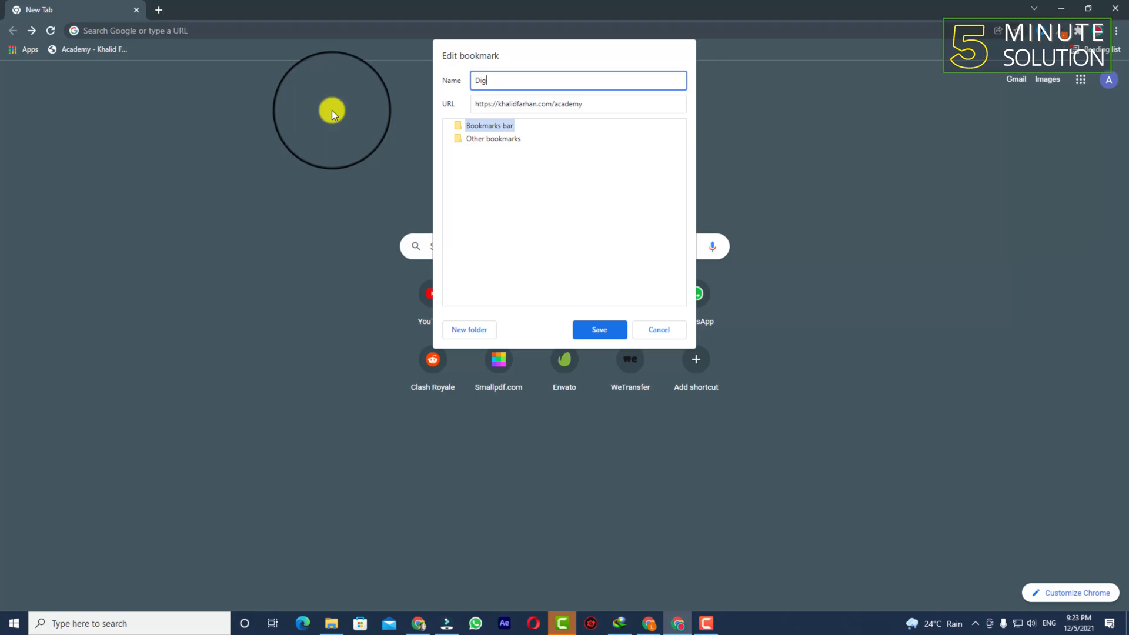
{"action": "type", "text": "tal"}
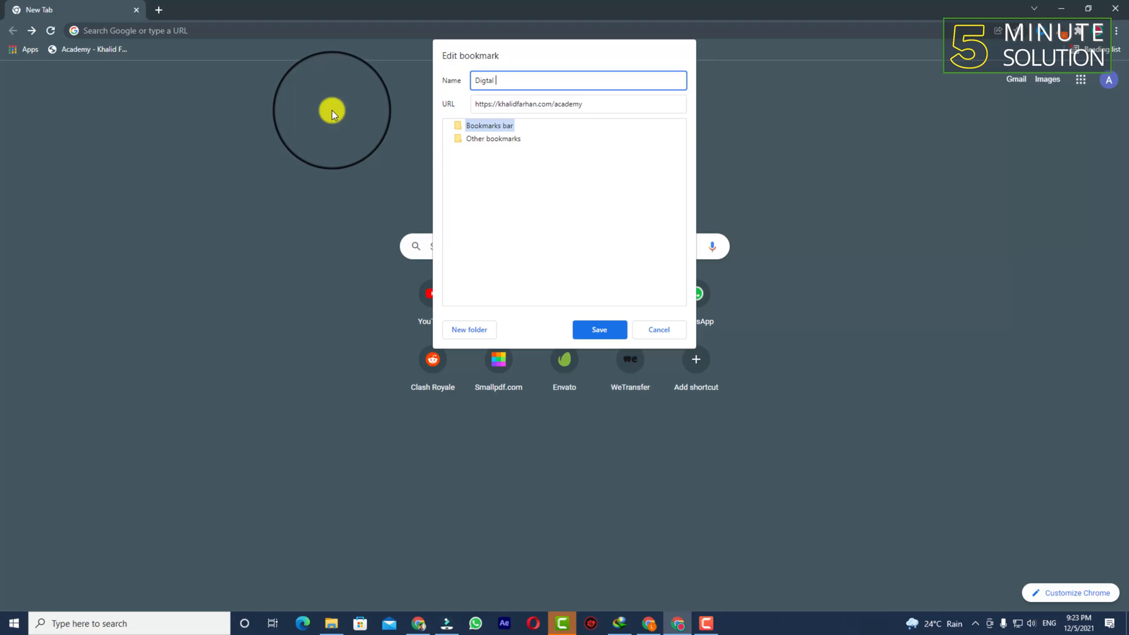
{"action": "type", "text": "Market"}
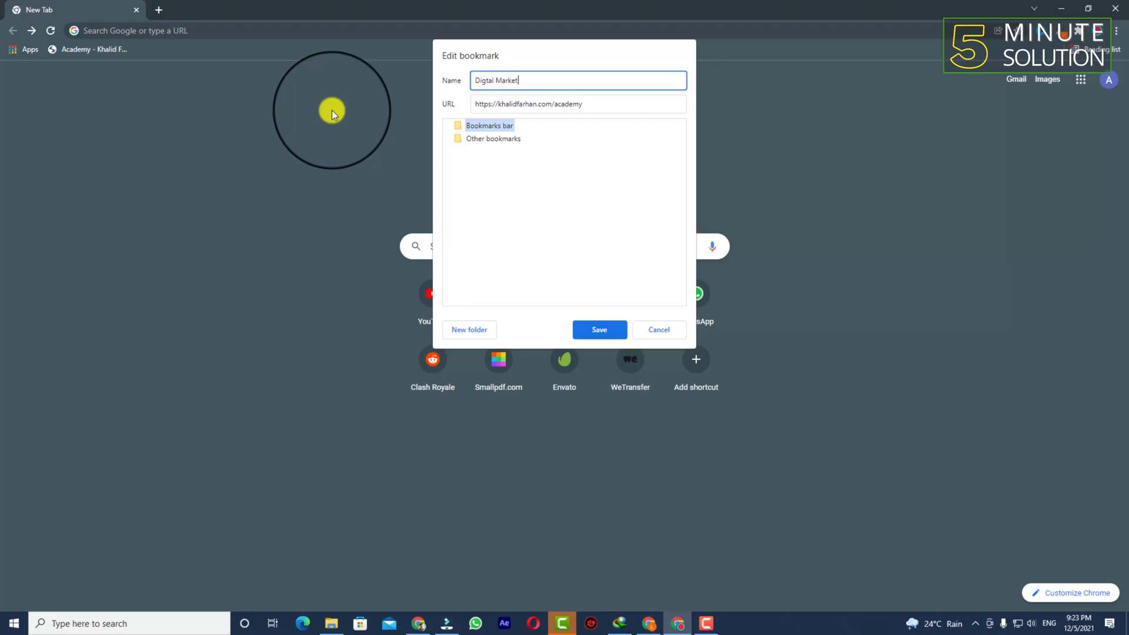
{"action": "type", "text": "ing"}
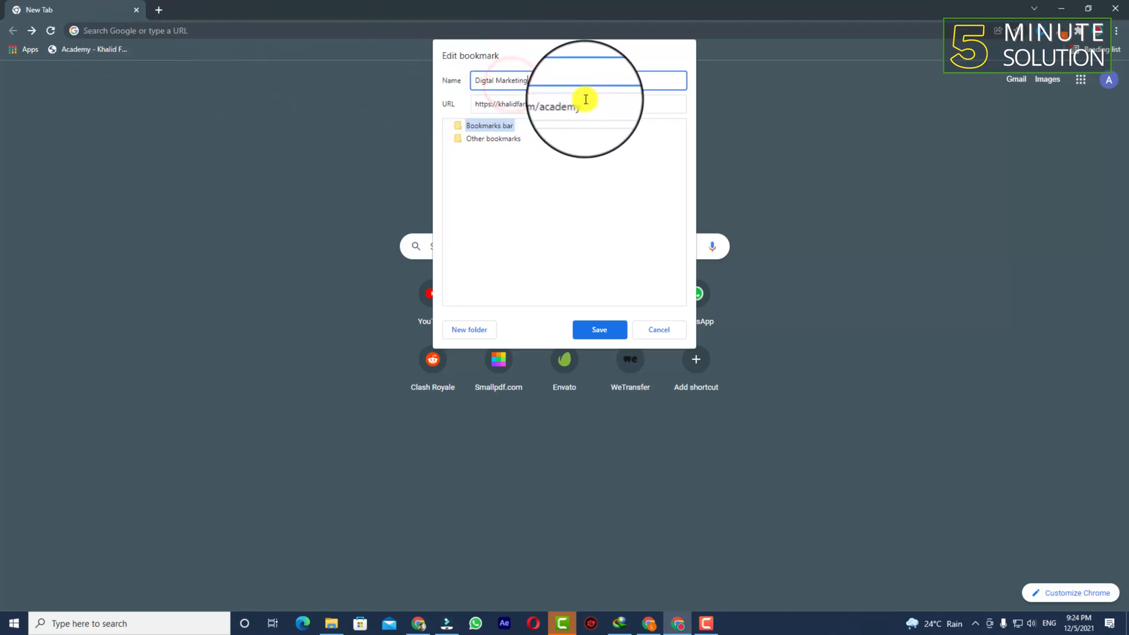
{"action": "left_click", "coordinate": [577, 104]}
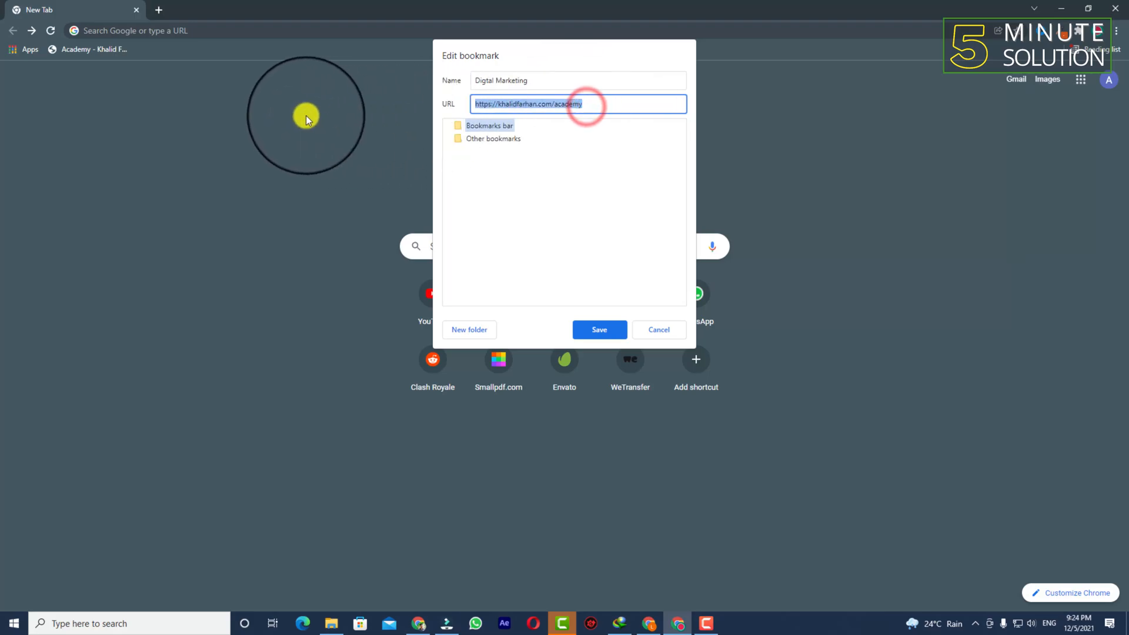
{"action": "mouse_move", "coordinate": [561, 189]}
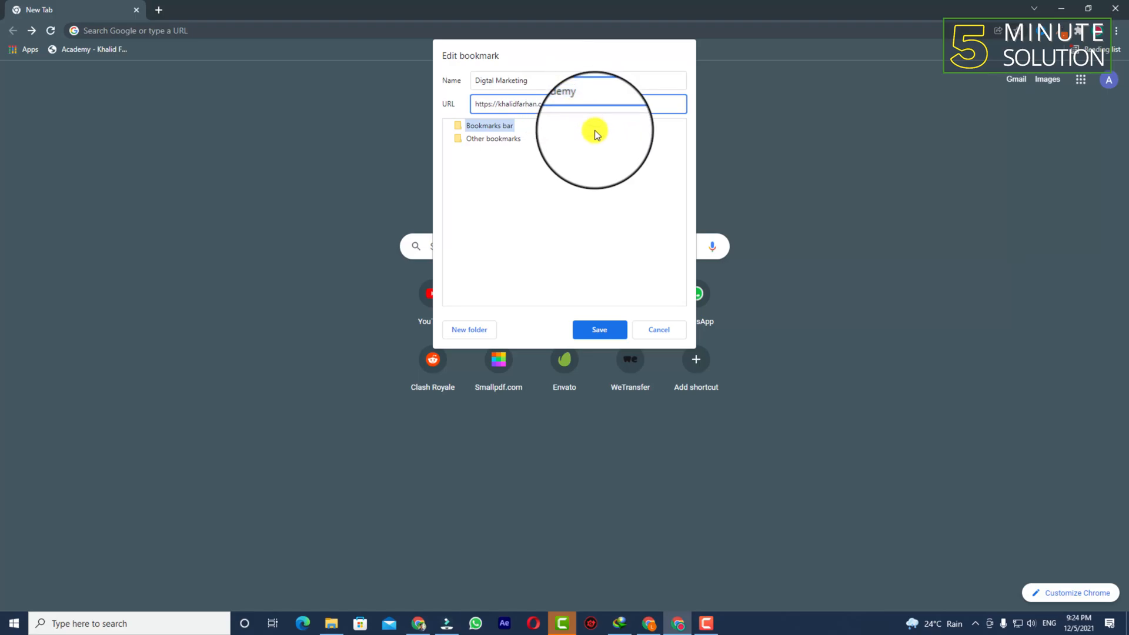
{"action": "type", "text": "nn"}
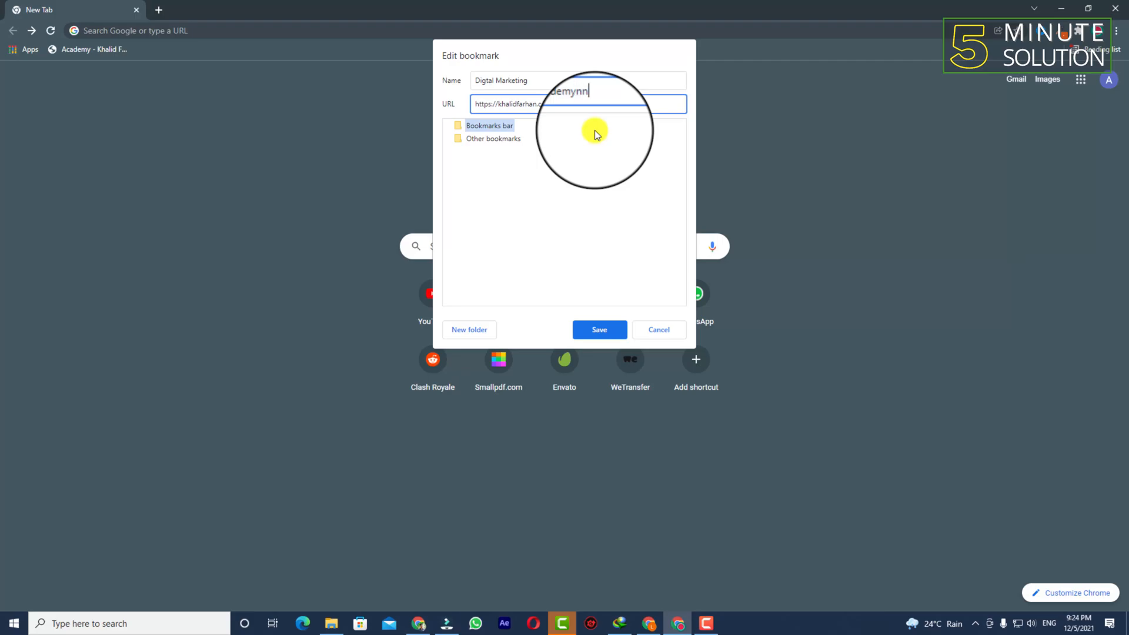
{"action": "type", "text": "ghj"}
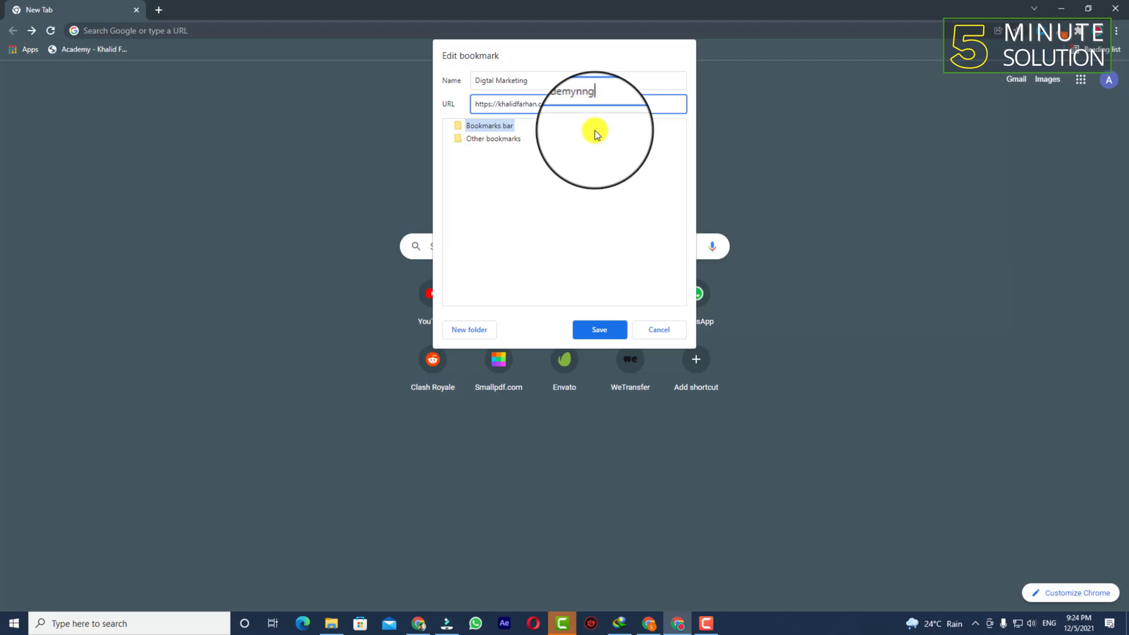
{"action": "type", "text": "academy"}
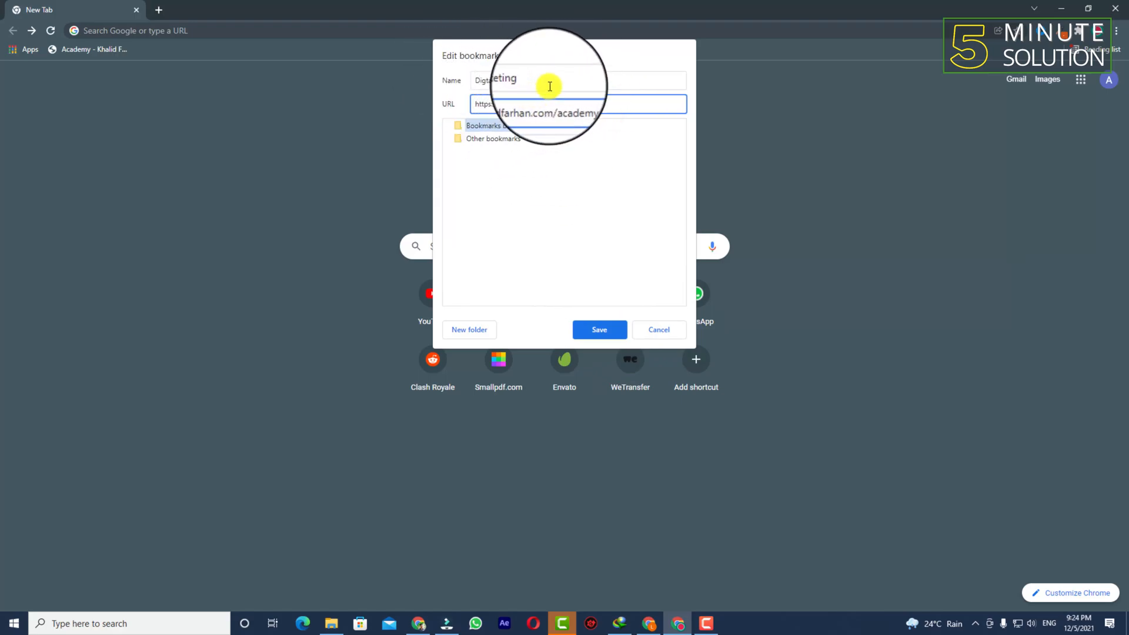
- Save the renamed 'Digital Marketing' bookmark
{"action": "left_click", "coordinate": [598, 329]}
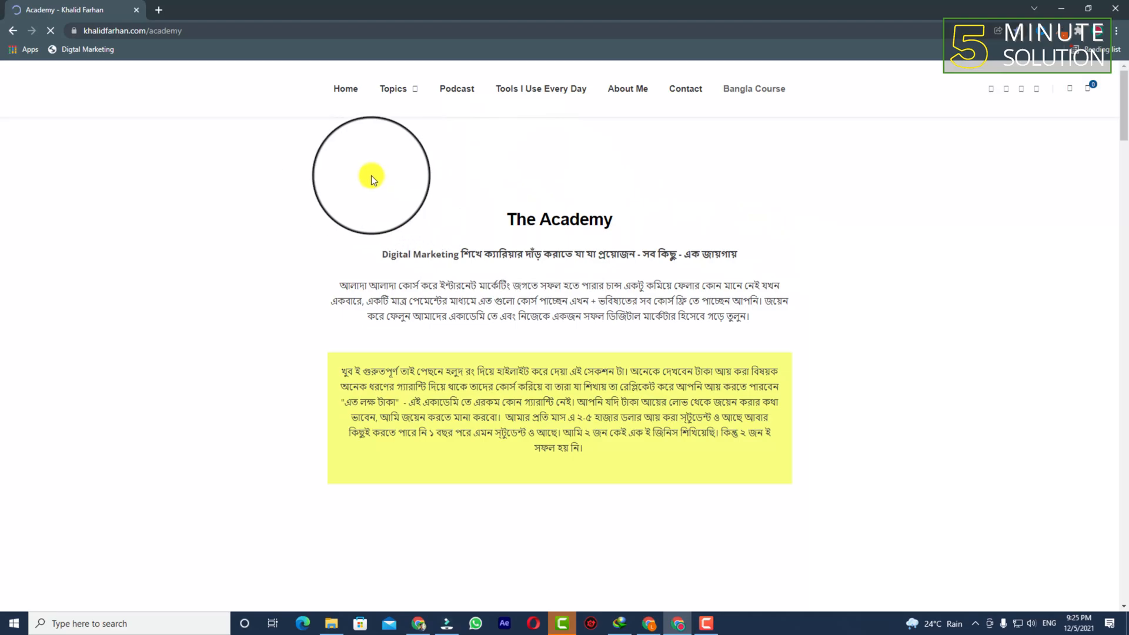
{"action": "mouse_move", "coordinate": [823, 239]}
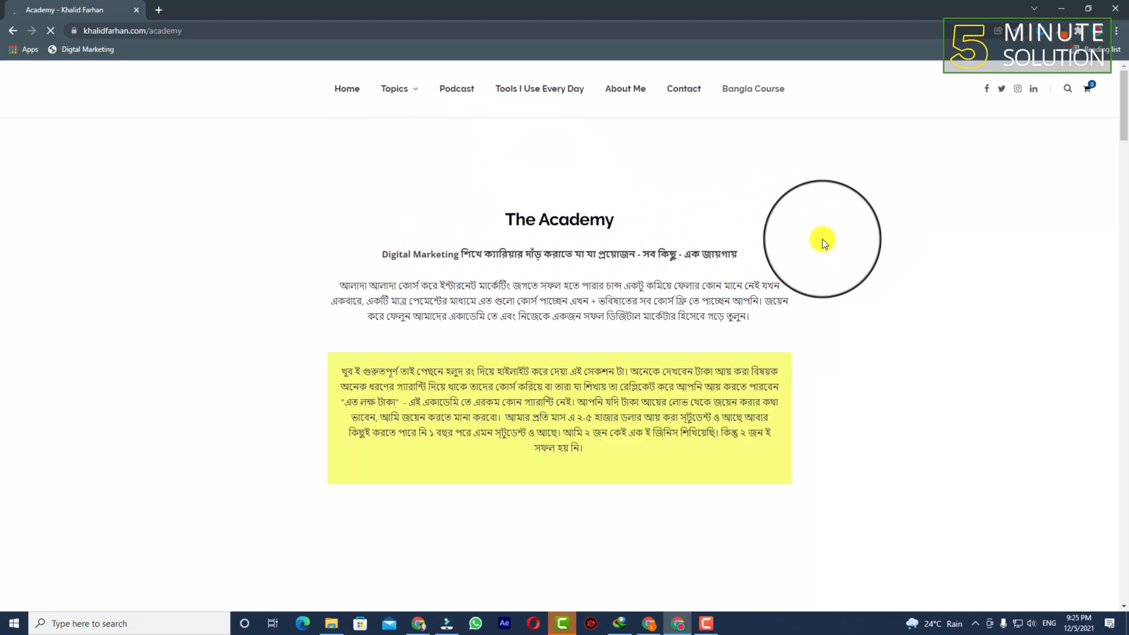
{"action": "mouse_move", "coordinate": [581, 289]}
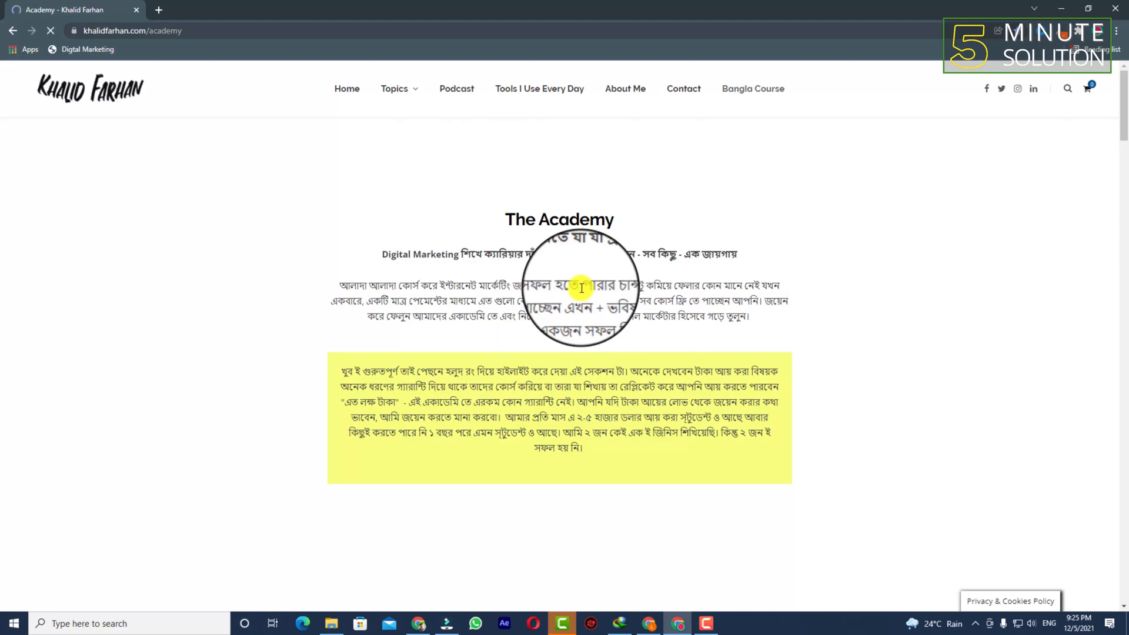